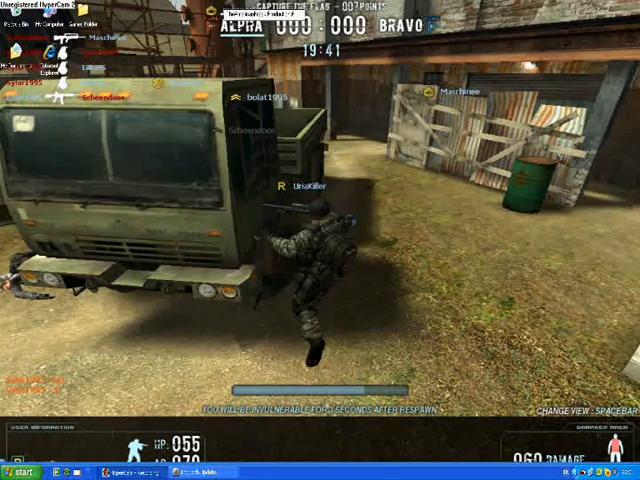
Step: Leave the Counter-Strike-style match and start a new project in Visual Basic 2008
{"action": "left_click", "coordinate": [18, 469]}
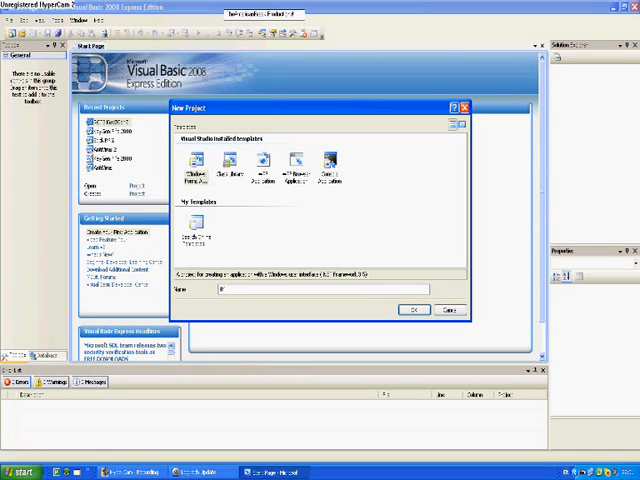
Step: Create the Windows Forms project, naming it 'Project 1'
{"action": "type", "text": "Project 1"}
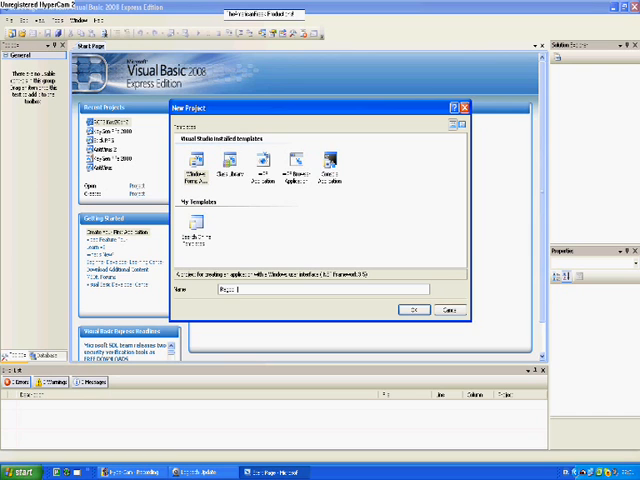
{"action": "left_click", "coordinate": [412, 309]}
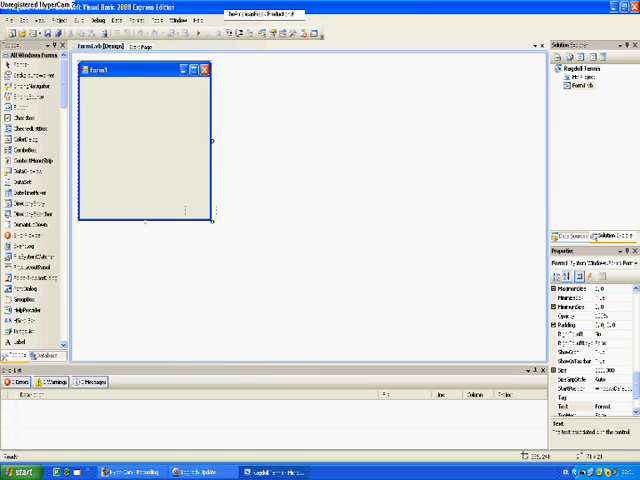
Step: Enlarge the blank Form1 by dragging its corner outward twice
{"action": "left_click_drag", "start_coordinate": [213, 222], "coordinate": [243, 270]}
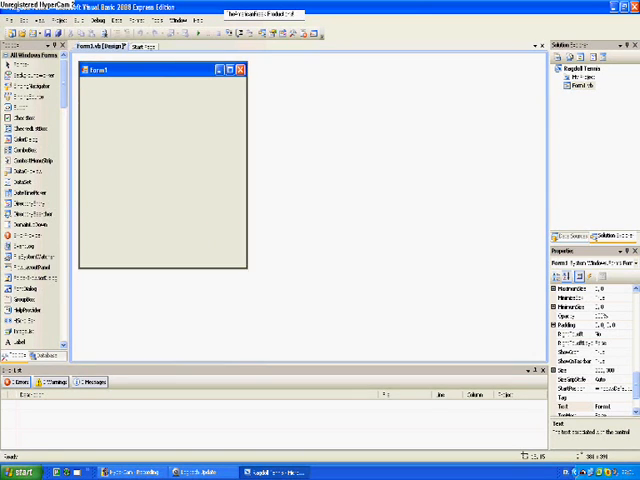
{"action": "left_click_drag", "start_coordinate": [253, 270], "coordinate": [302, 307]}
{"action": "type", "text": "Ragdoll Terrain"}
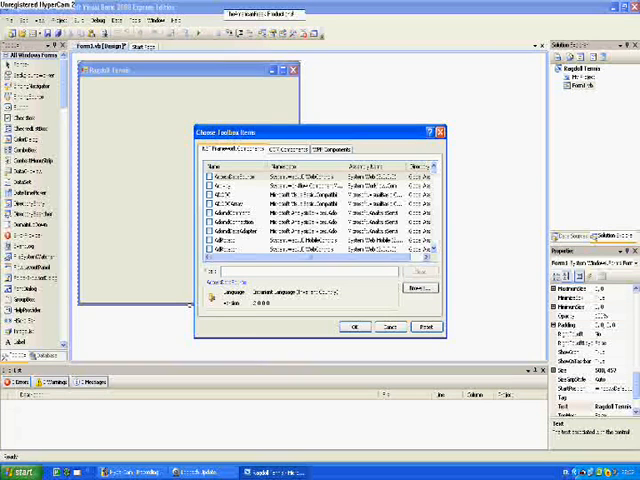
Step: Tick Shockwave Flash Object in the COM Components list and confirm adding it
{"action": "scroll", "scroll_direction": "down", "scroll_amount": 3}
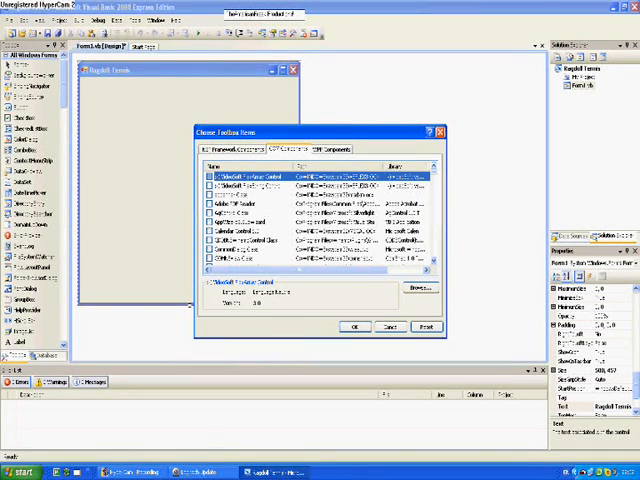
{"action": "left_click", "coordinate": [260, 241]}
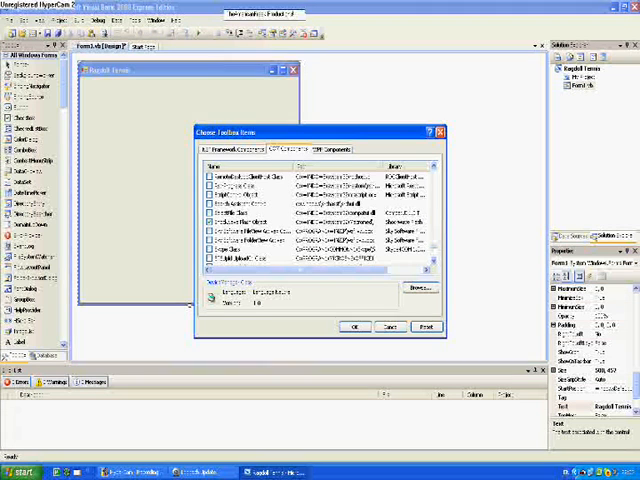
{"action": "left_click", "coordinate": [390, 327]}
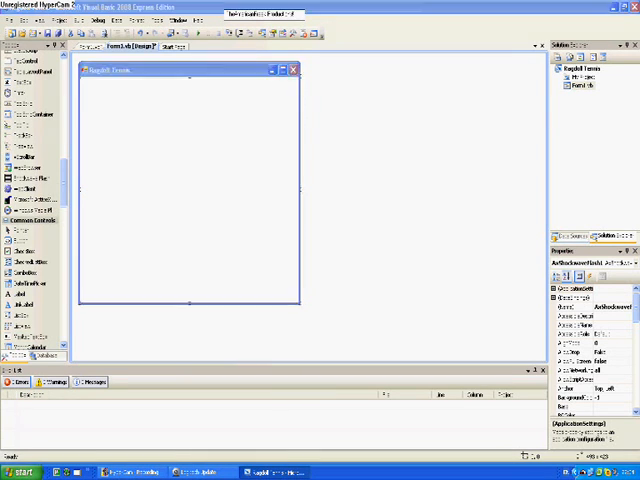
Step: Switch to Firefox showing the Ragdoll Tennis page on GamesFree.com
{"action": "left_click", "coordinate": [25, 469]}
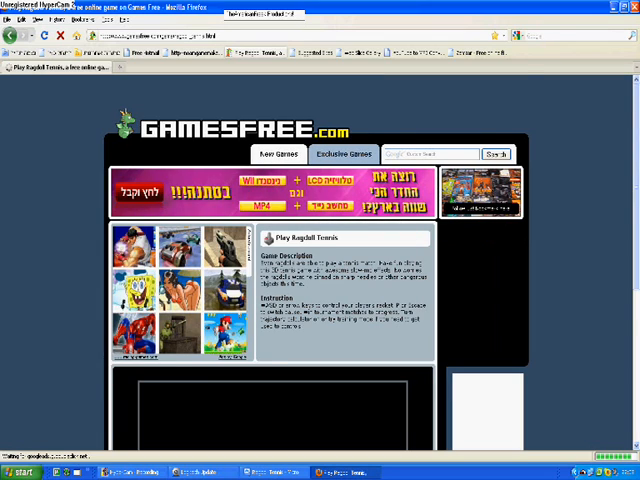
Step: Show the Ragdoll Tennis page's media files in Firefox's Page Info window
{"action": "scroll", "scroll_direction": "down", "scroll_amount": 3}
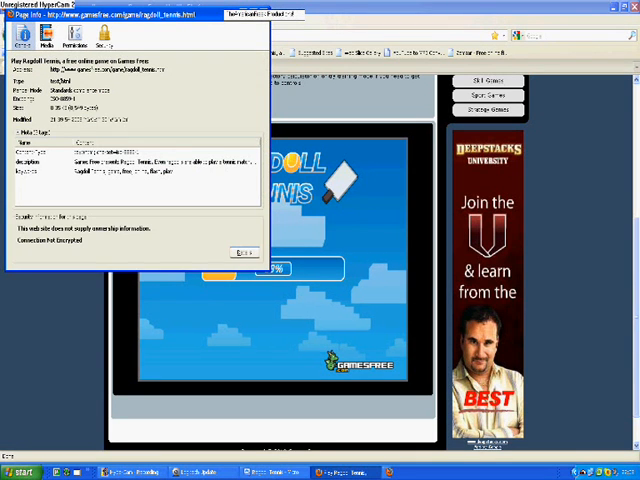
{"action": "left_click", "coordinate": [46, 43]}
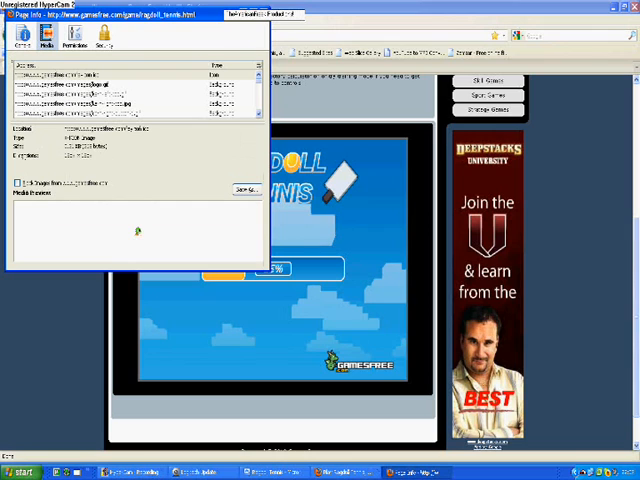